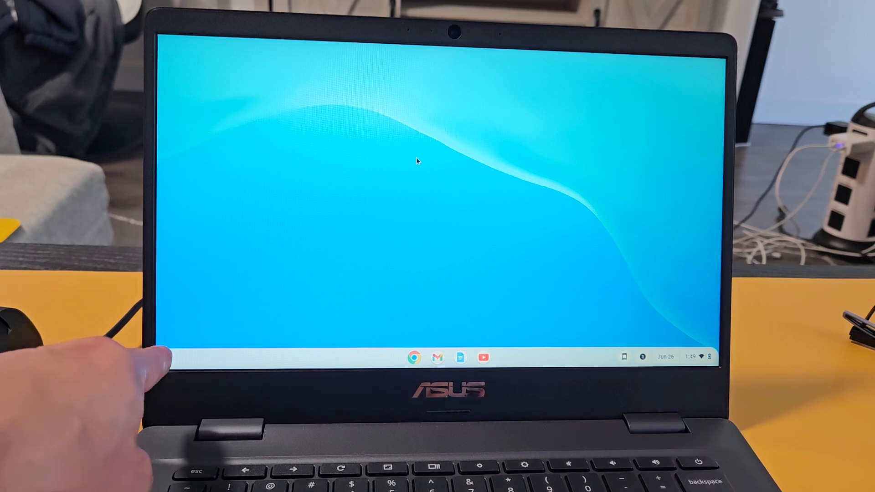
Step: Bring up the ChromeOS launcher showing the installed apps grid
left_click(165, 356)
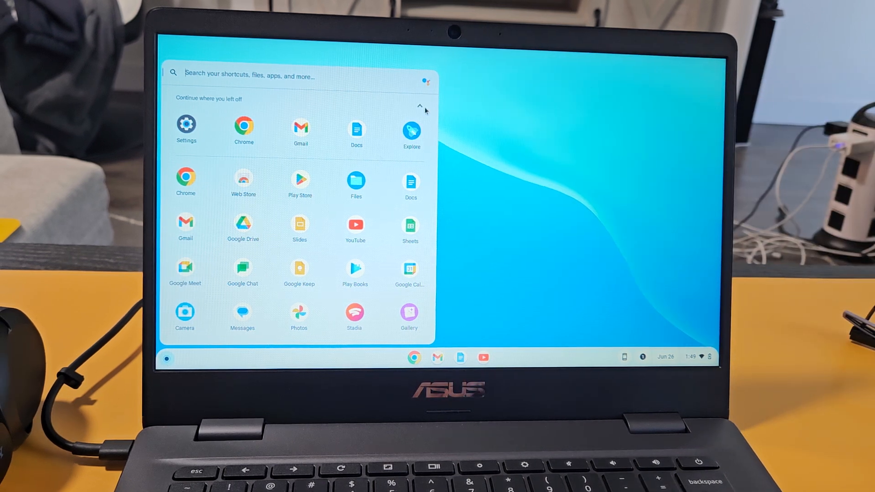
mouse_move(371, 216)
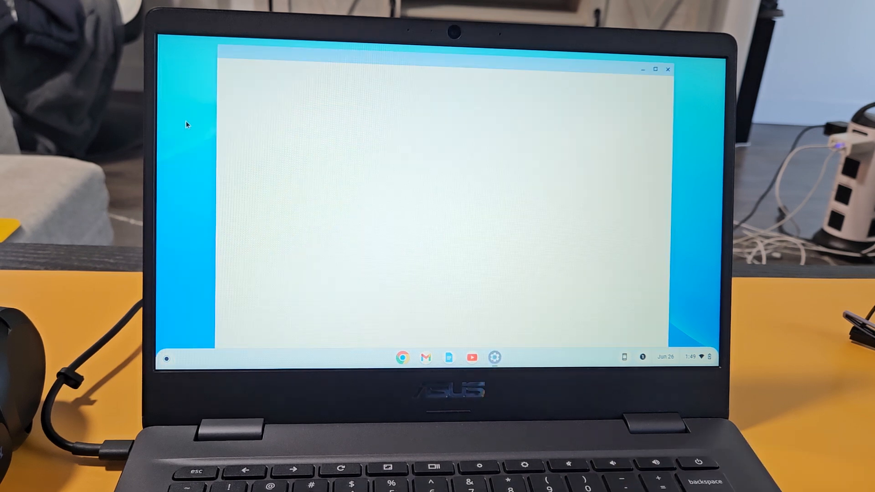
Step: Launch Settings and switch to its Bluetooth section
left_click(494, 357)
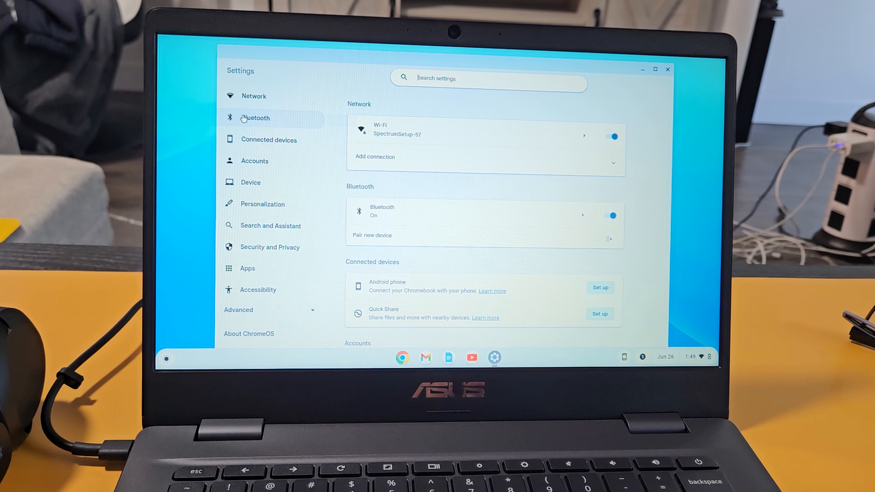
left_click(254, 118)
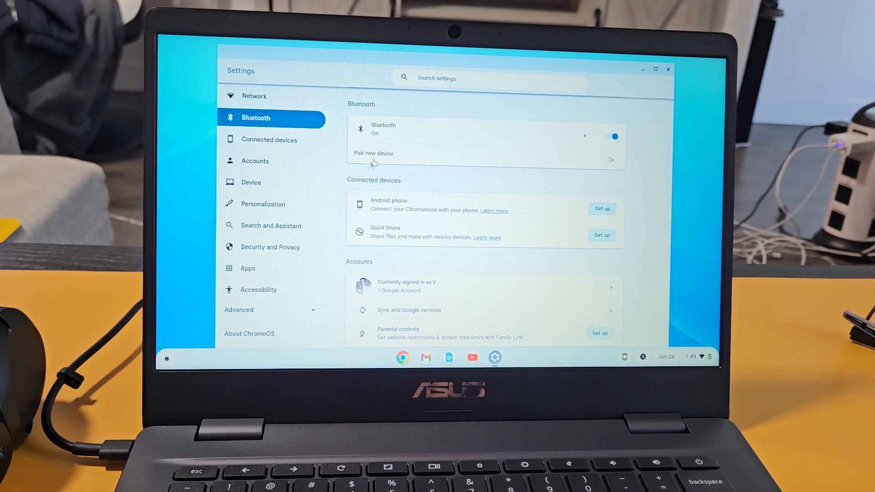
left_click(373, 153)
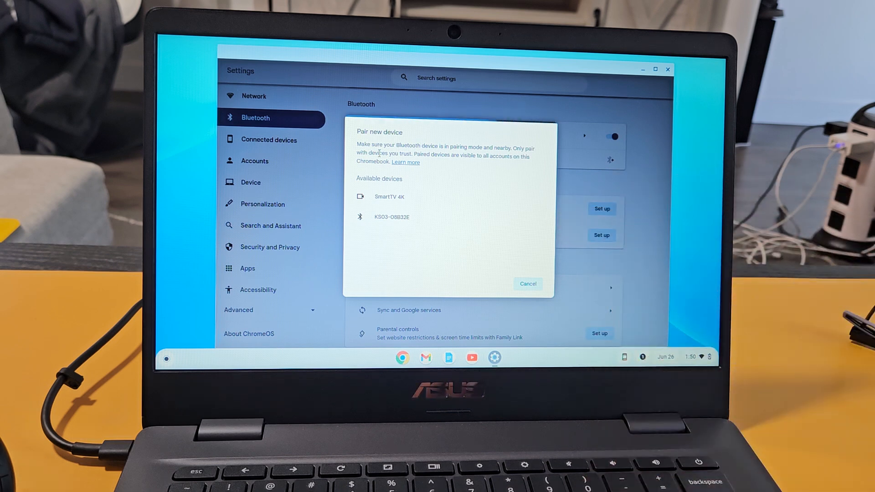
mouse_move(485, 232)
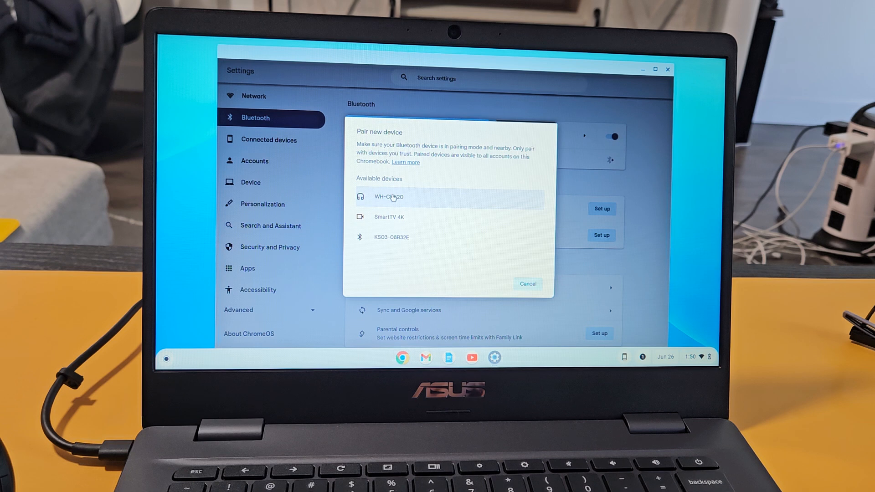
Step: Select WH-CH520 among available devices to begin pairing
left_click(389, 197)
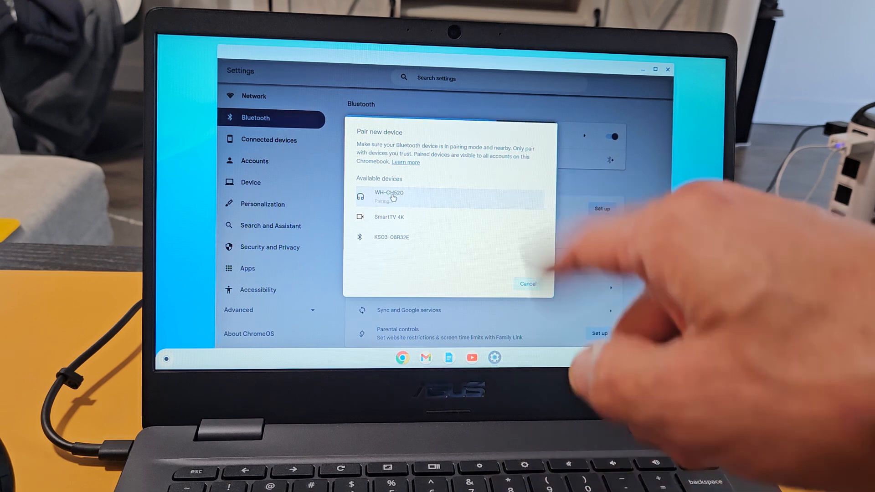